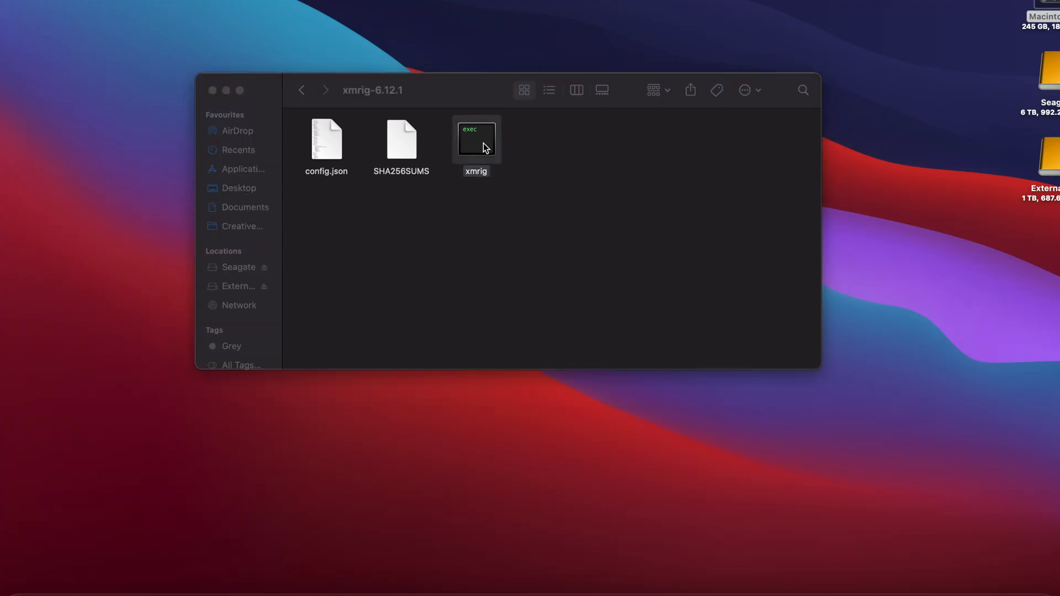
- Launch the xmrig executable from xmrig-6.12.1, allowing the unverified Unix app to open
double_click(476, 139)
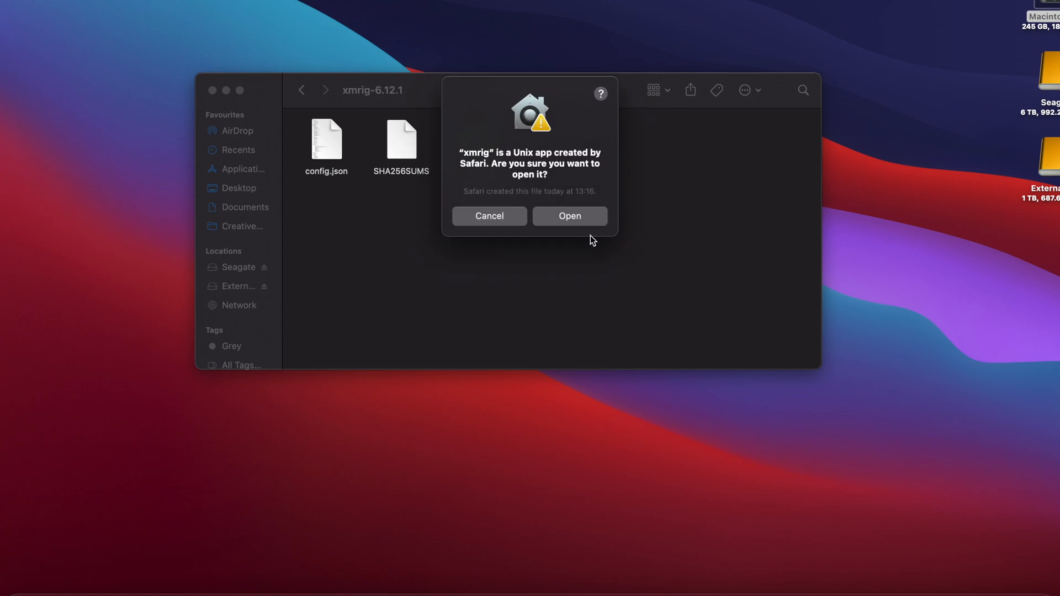
mouse_move(590, 232)
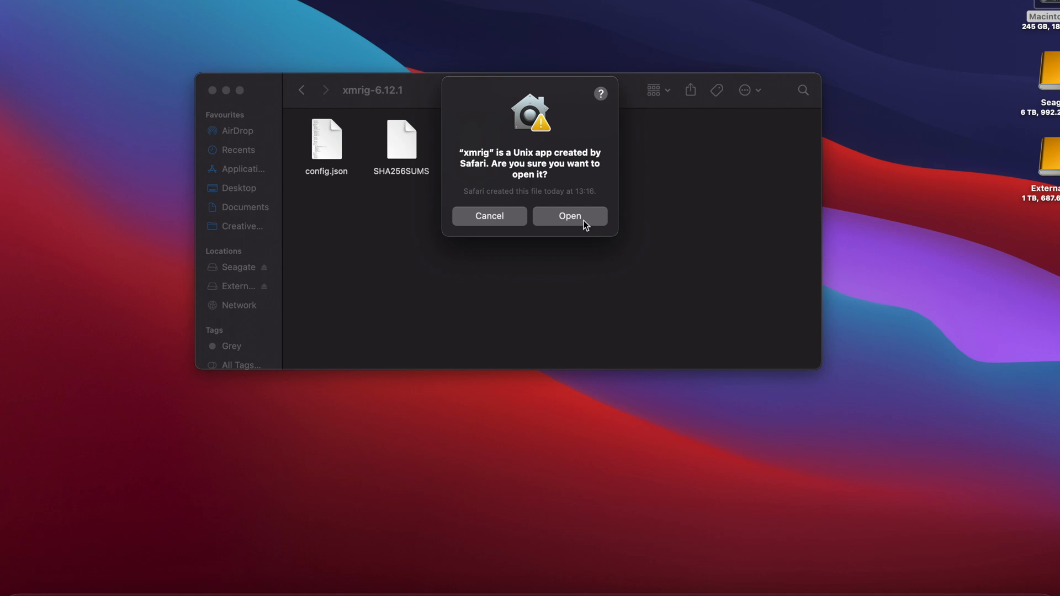
click(570, 217)
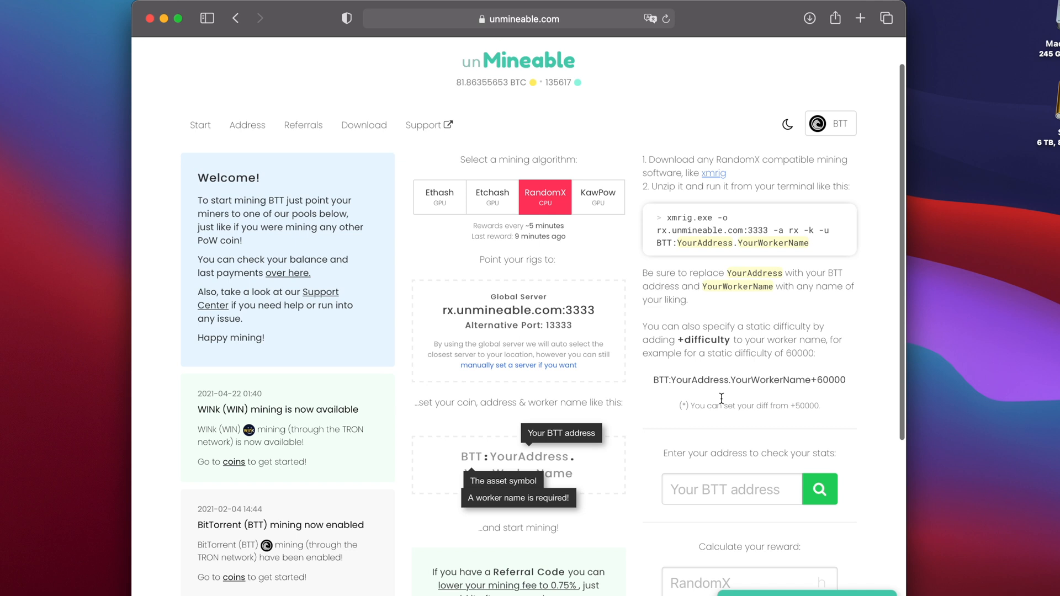
- Scroll down the unMineable start page to the address stats field
scroll(down, 3)
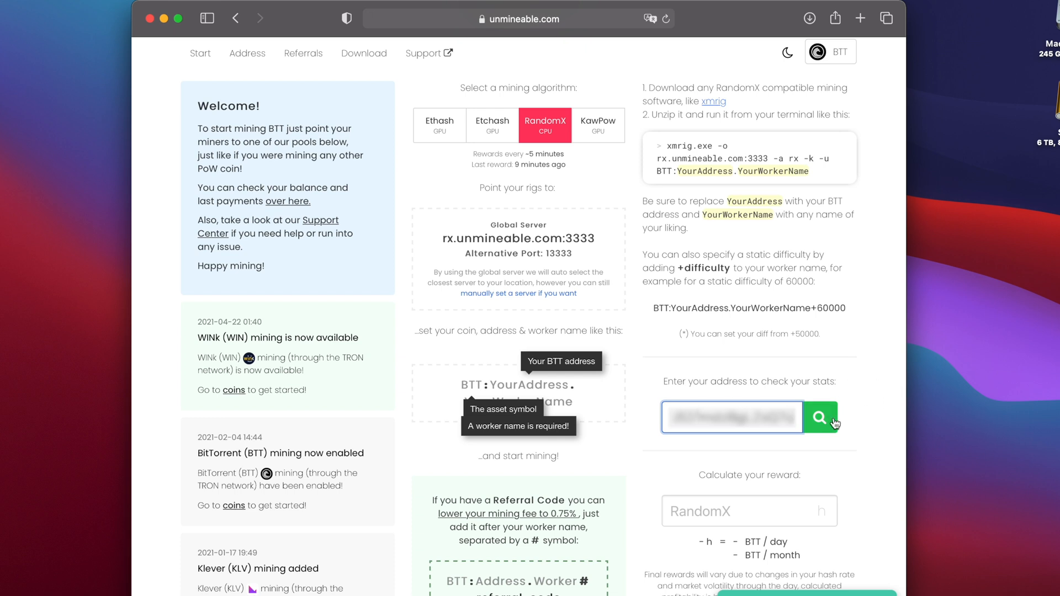
mouse_move(831, 419)
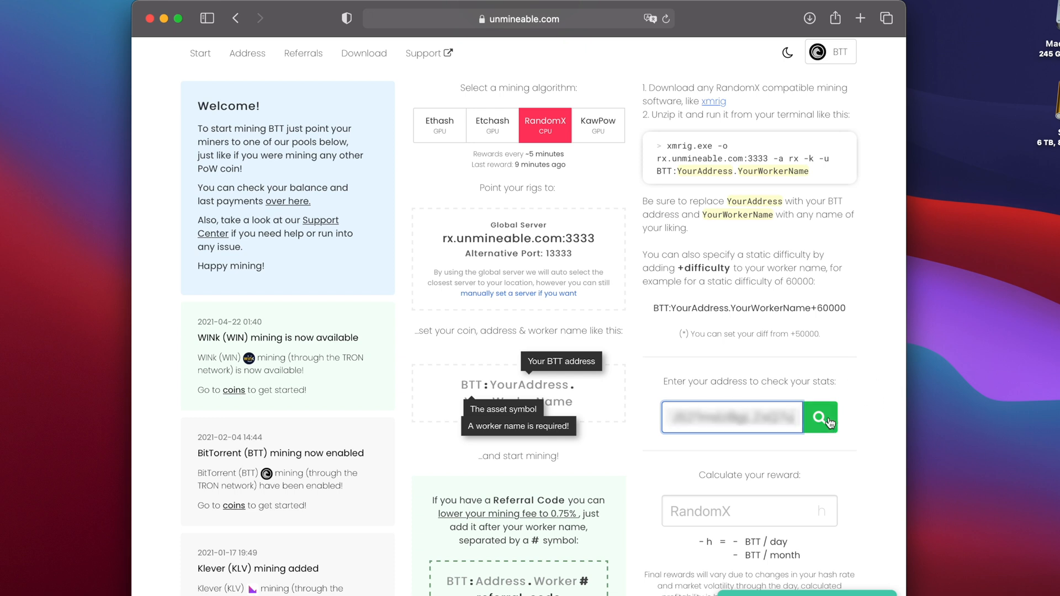
- Look up stats for the BTT address, showing 0.303412 BTT and the 2180 h/s reward calculator
click(821, 418)
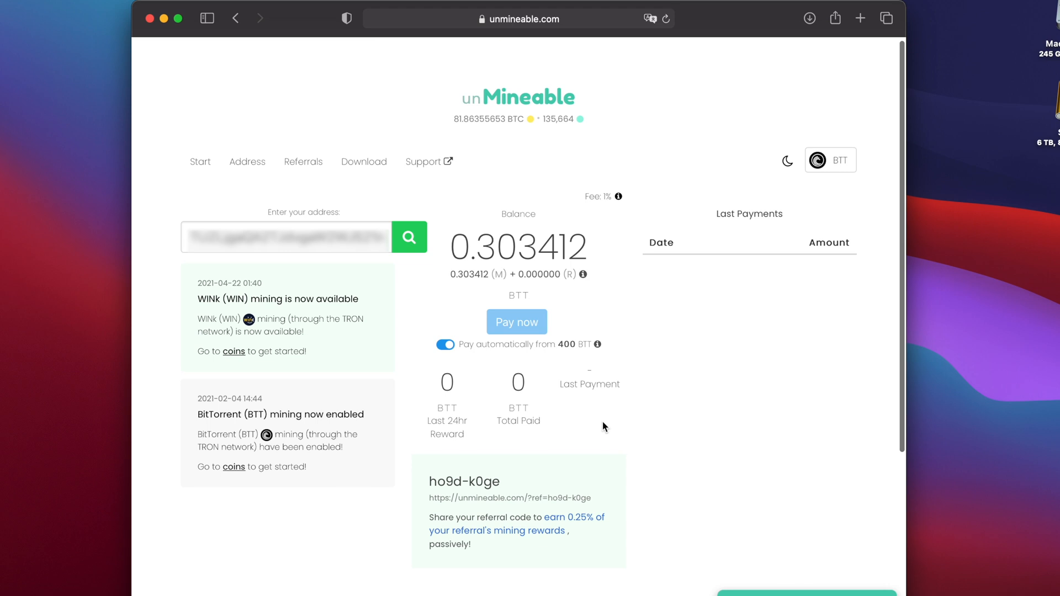
scroll(down, 3)
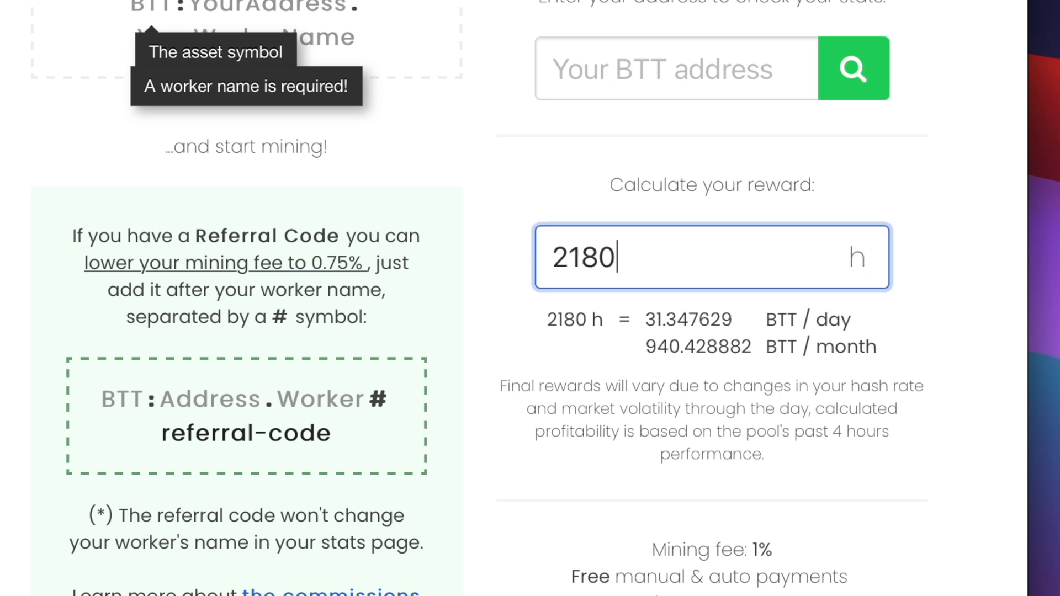
mouse_move(689, 348)
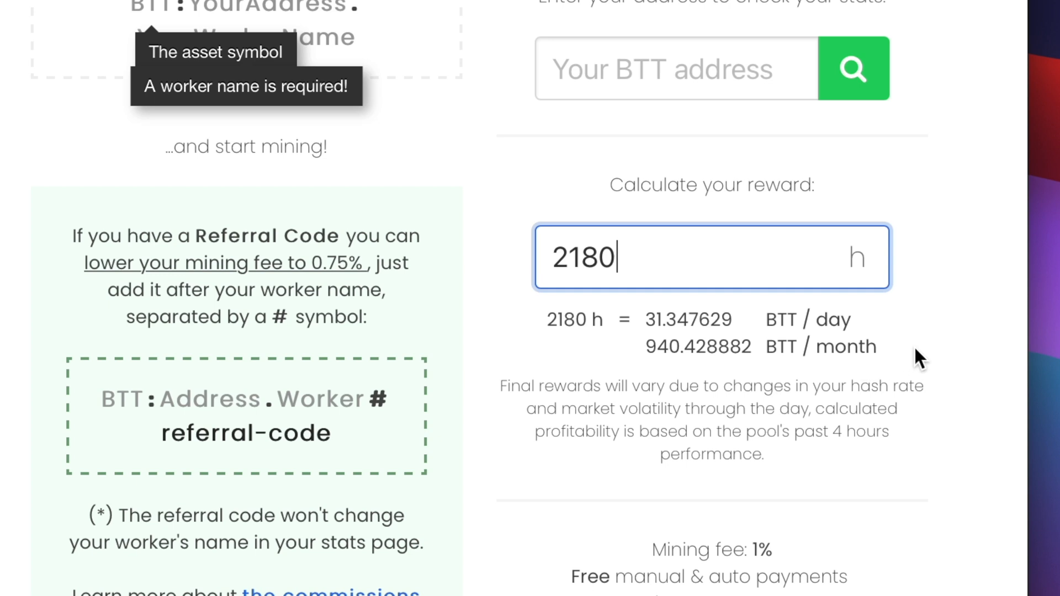
mouse_move(892, 358)
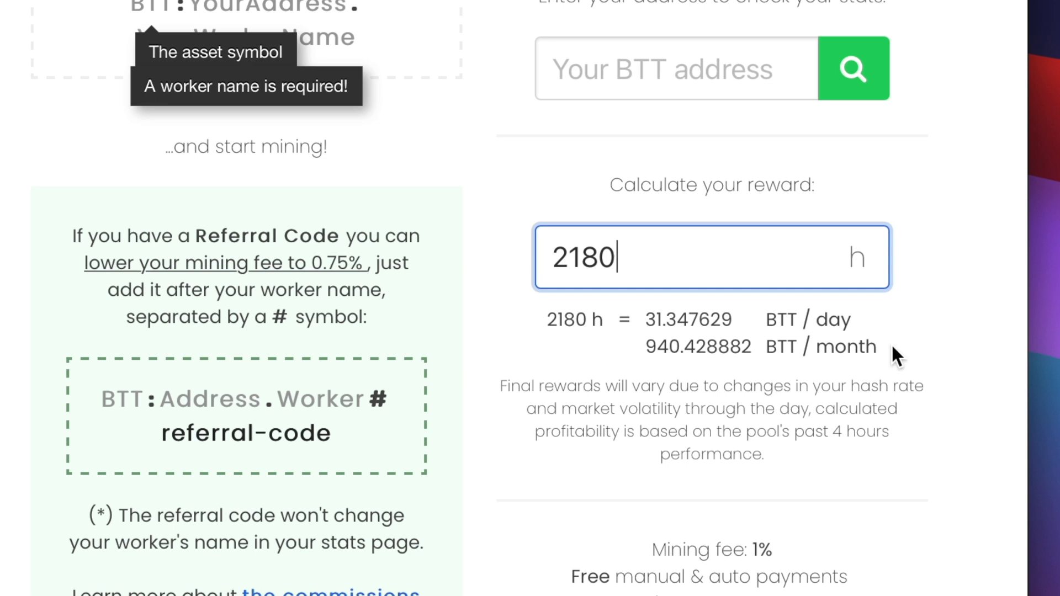